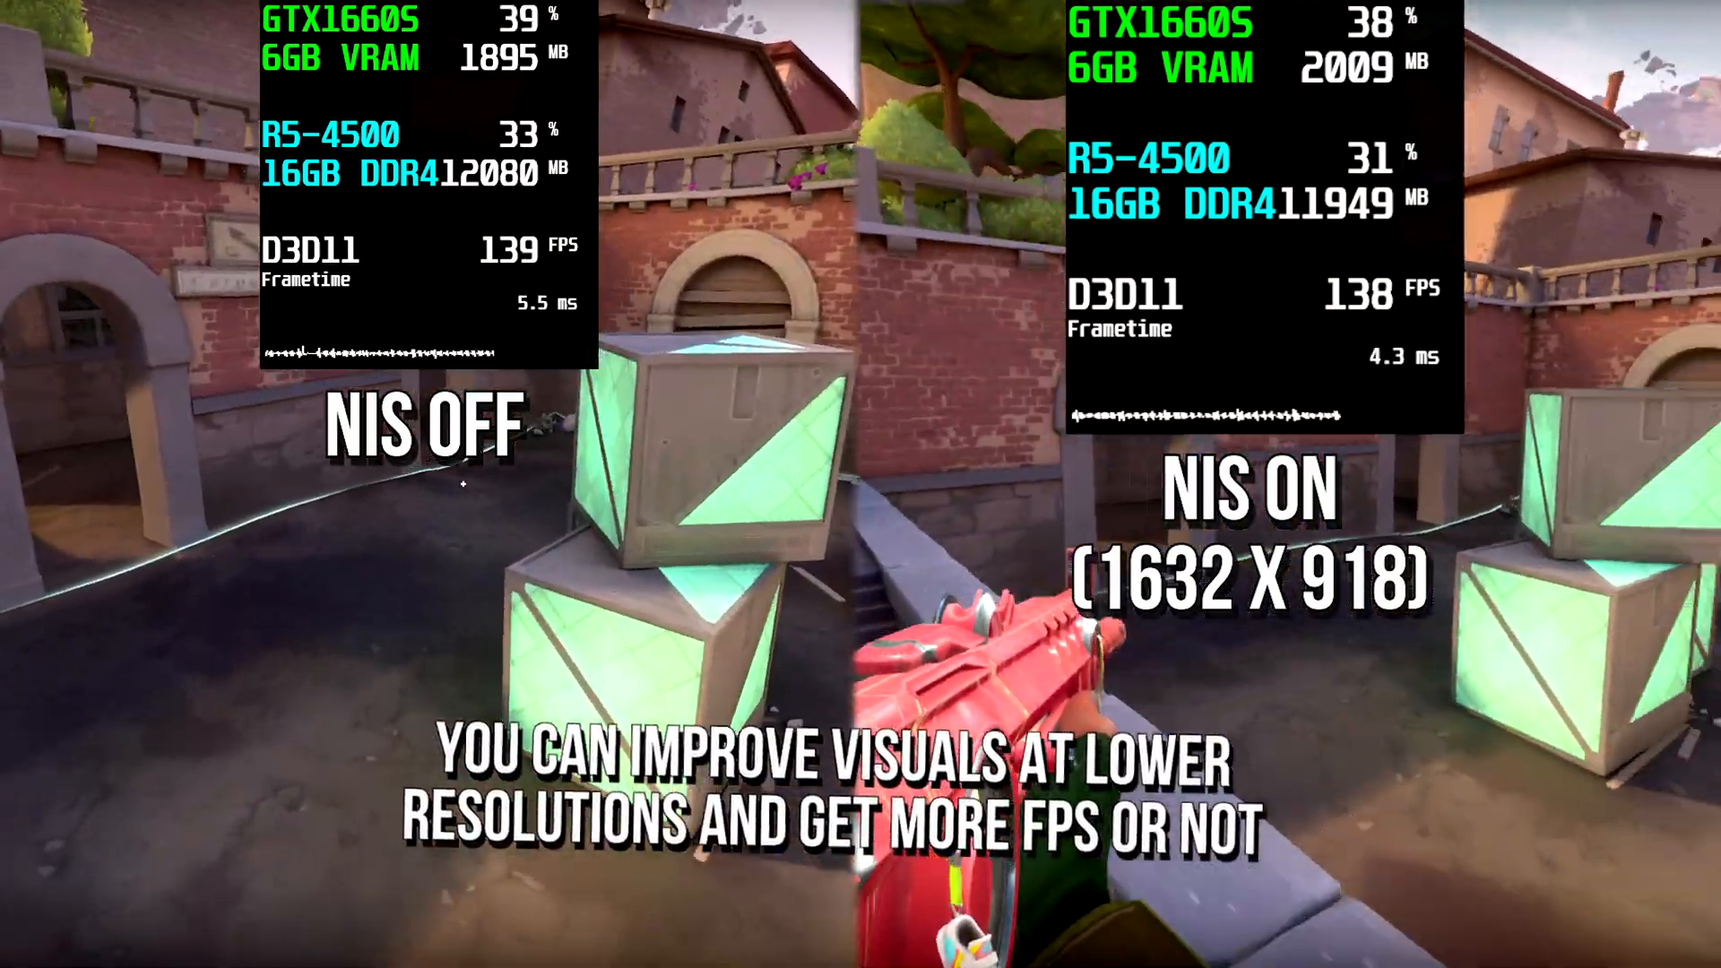
pyautogui.click(316, 296)
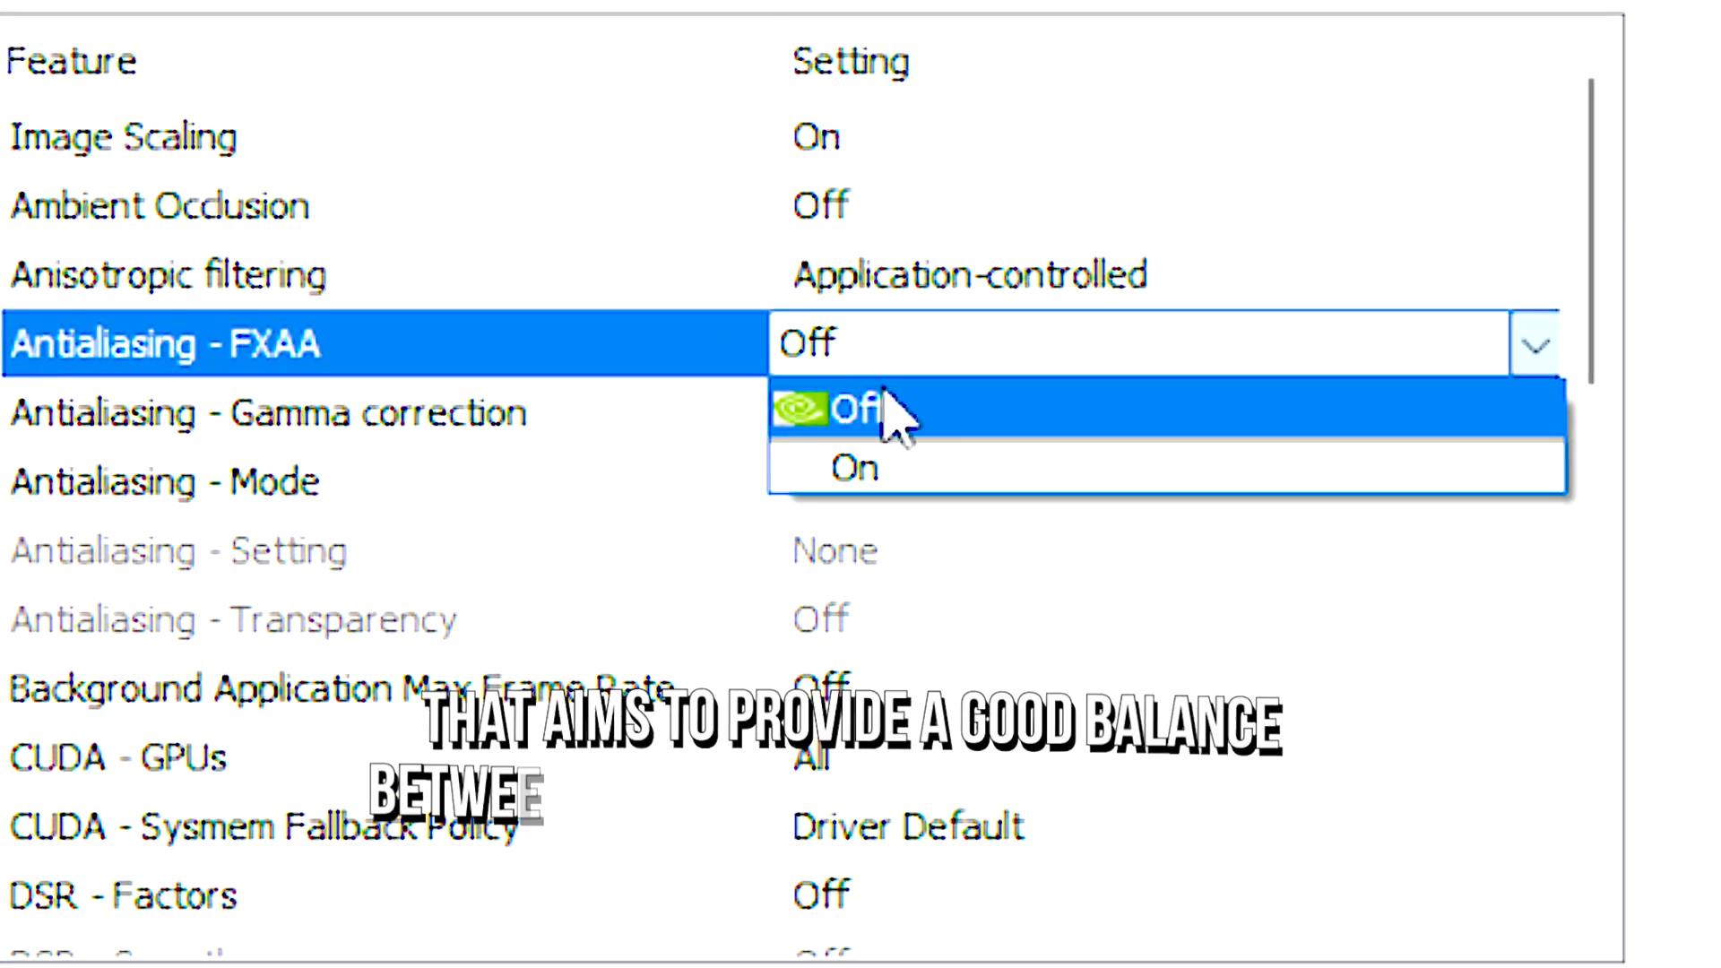
pyautogui.click(857, 409)
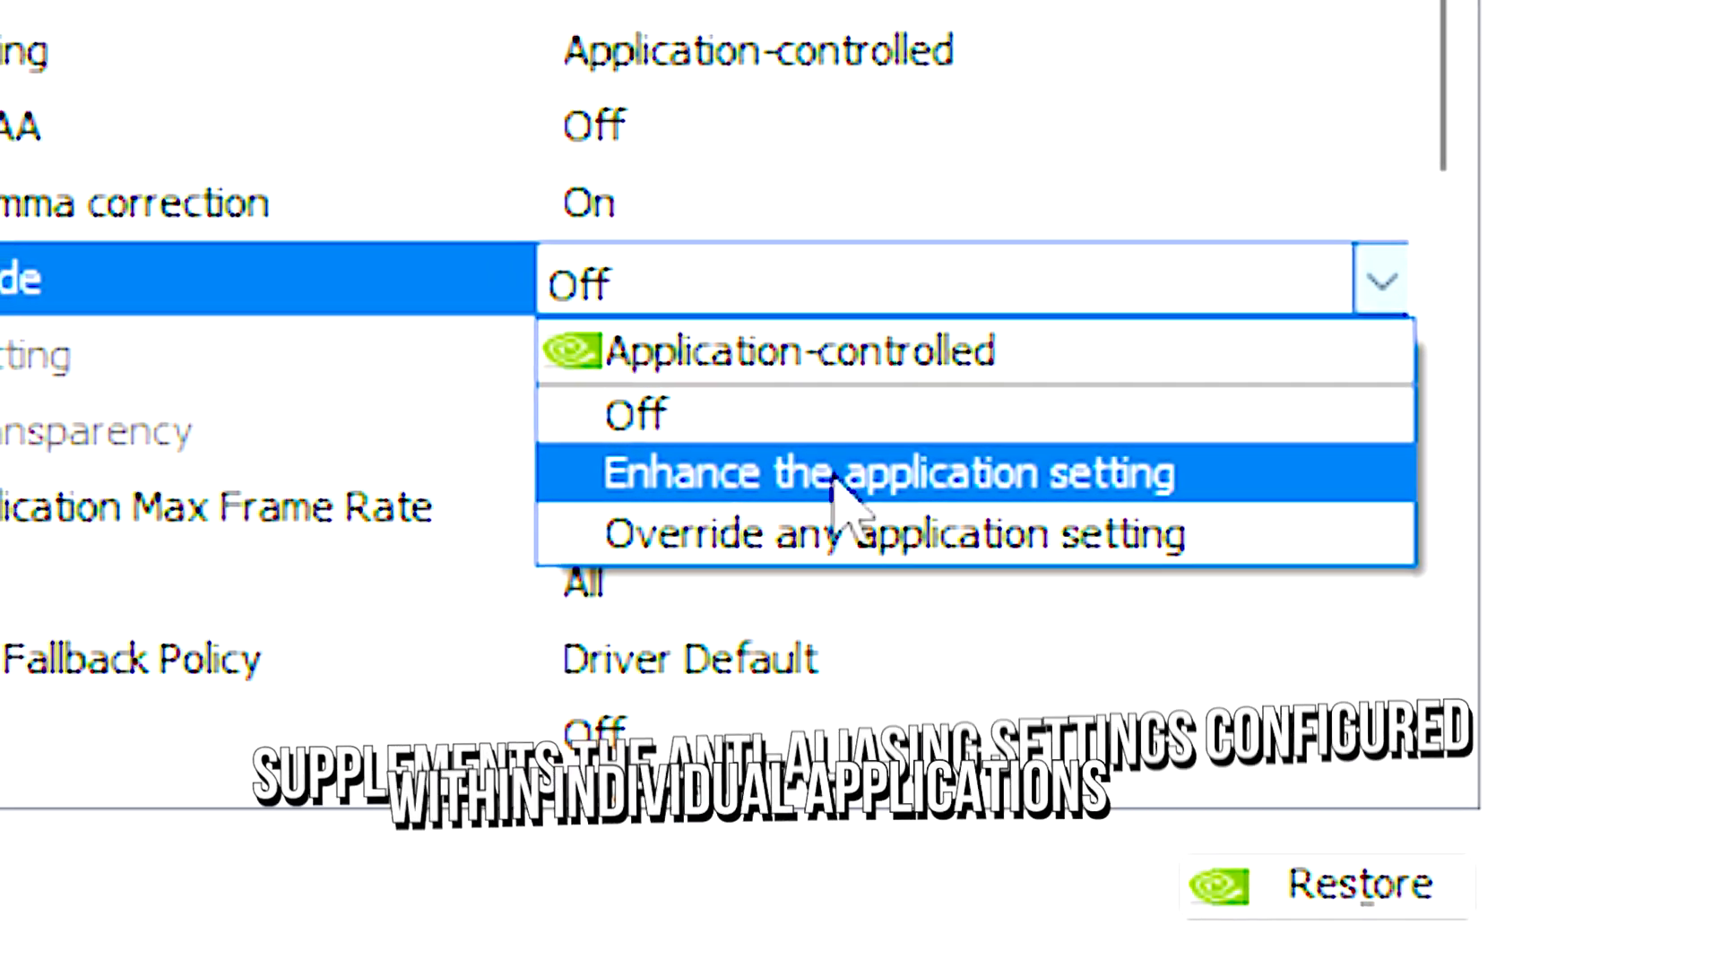
pyautogui.moveTo(923, 561)
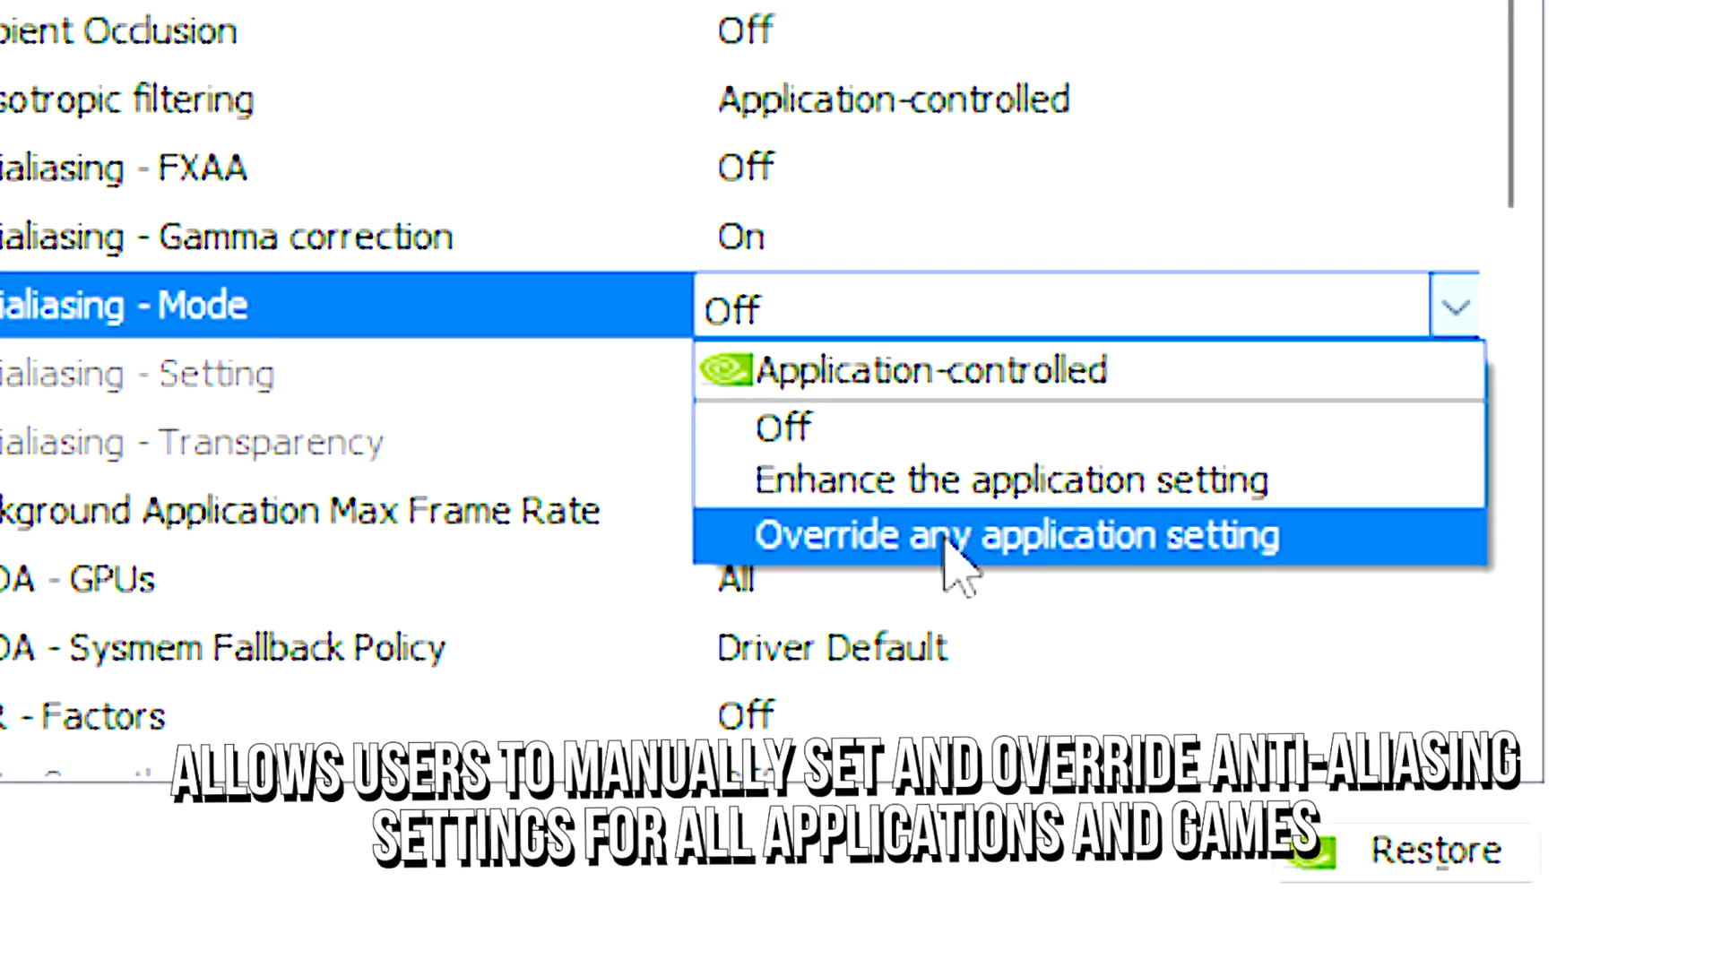
pyautogui.click(1019, 534)
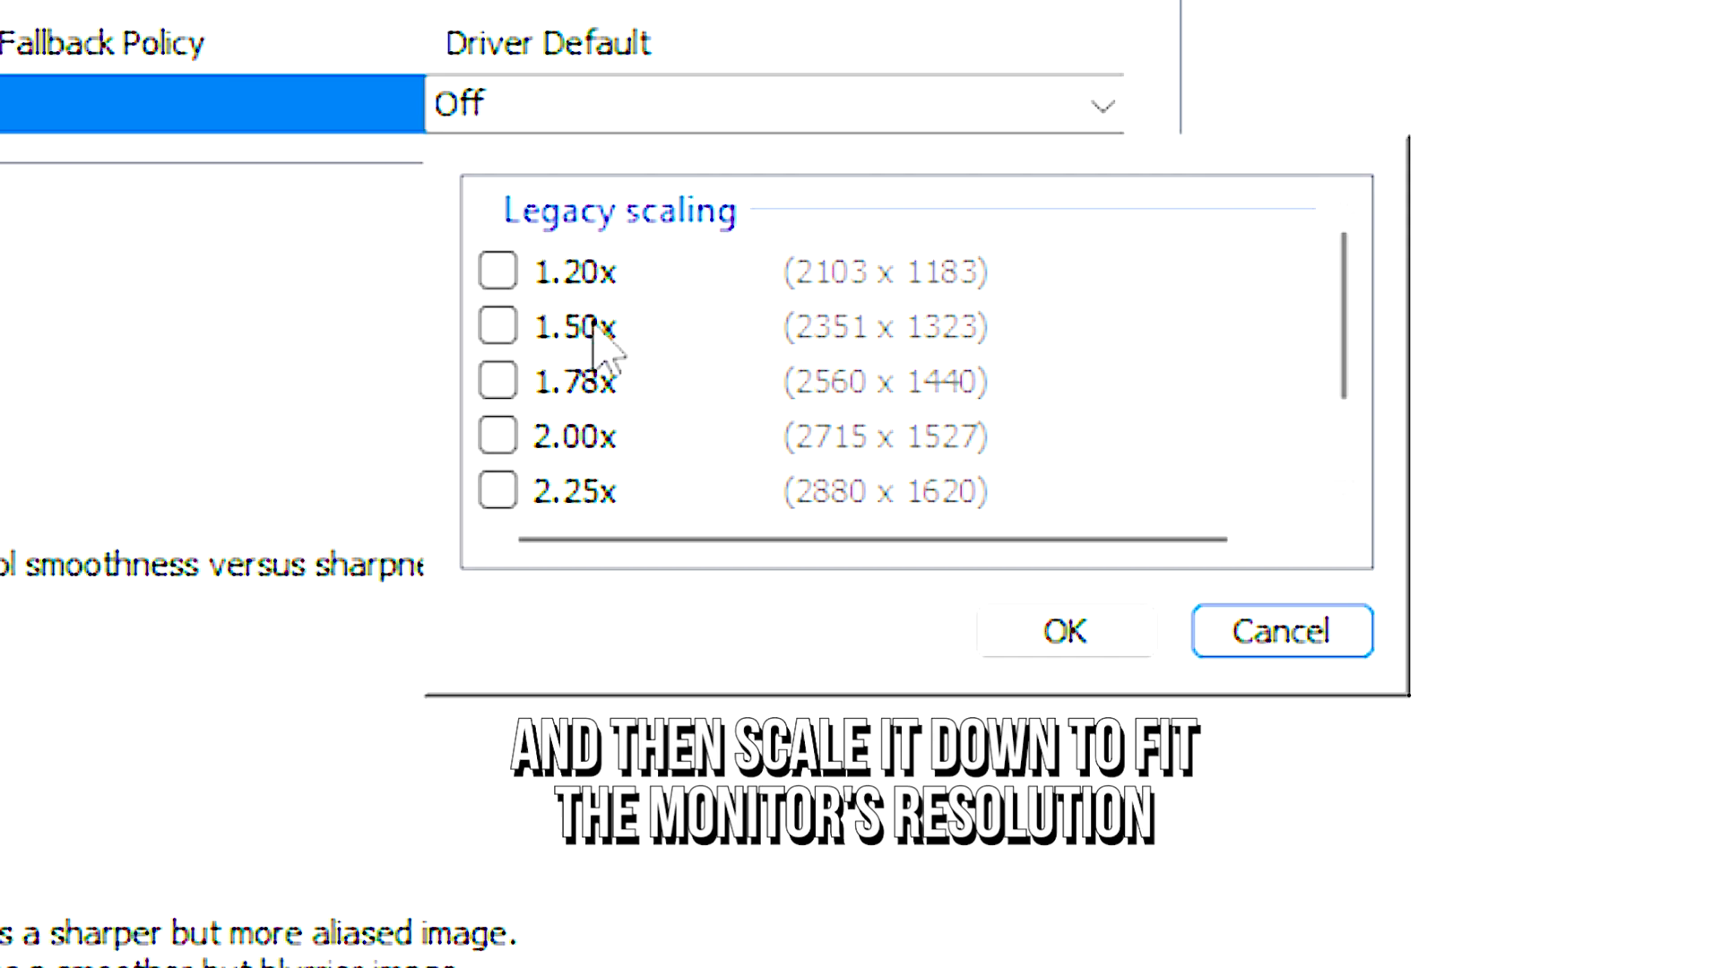
pyautogui.scroll(-3)
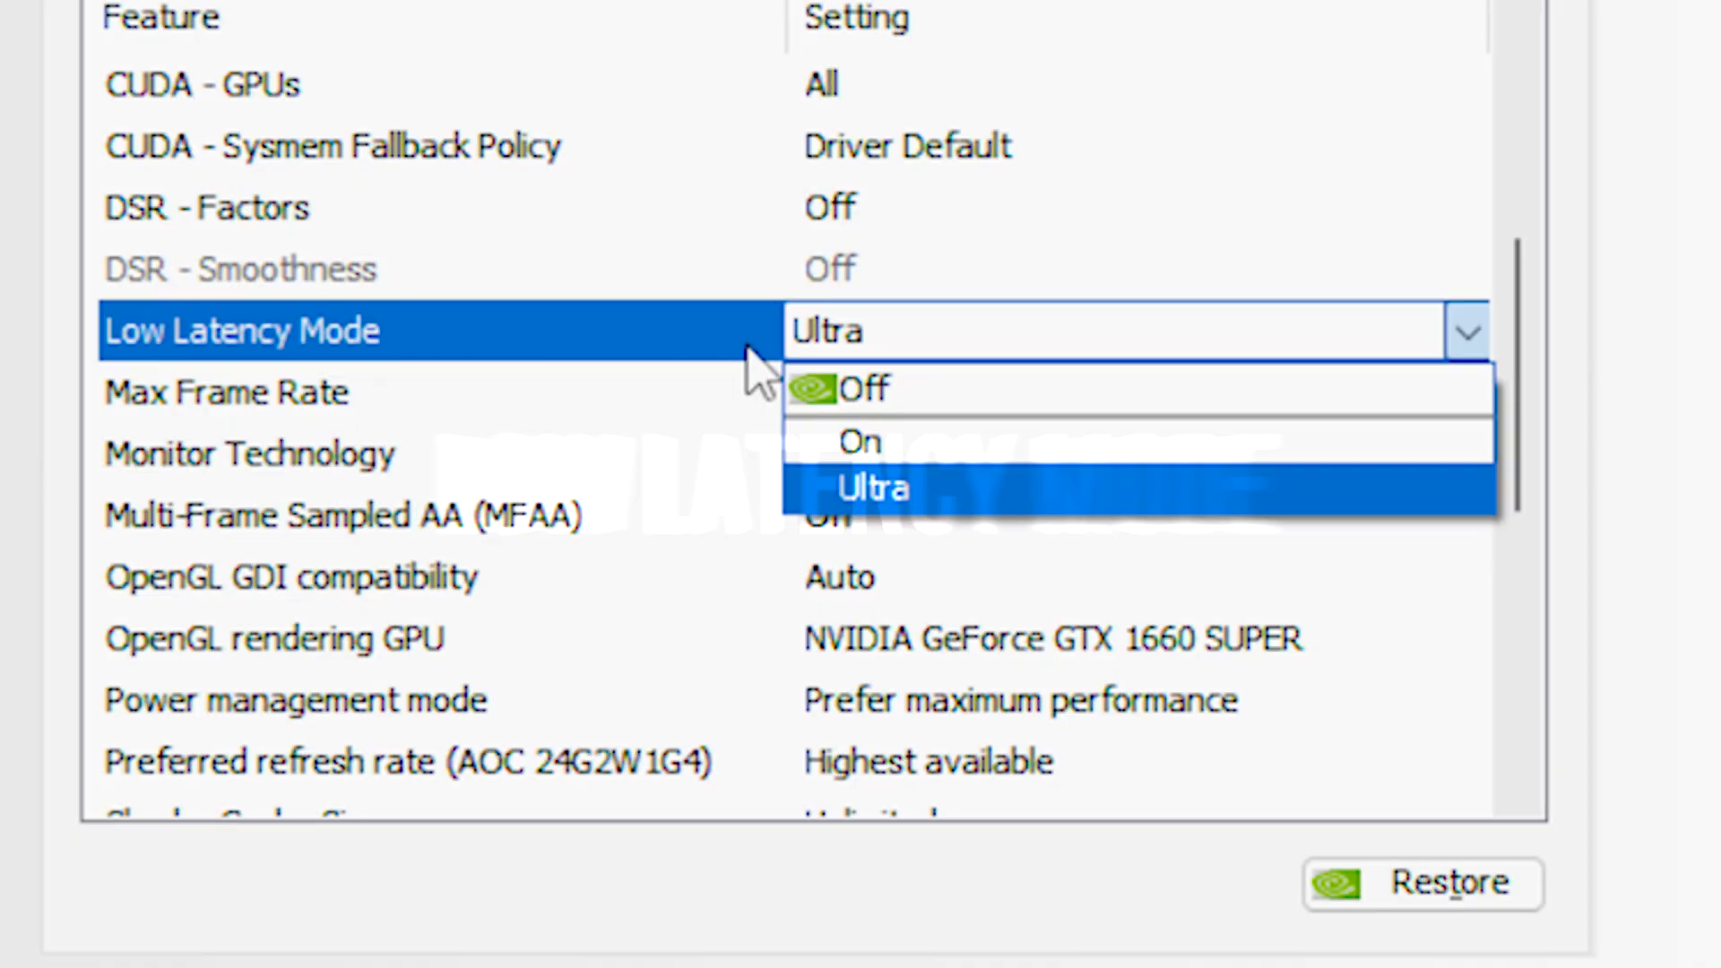
pyautogui.moveTo(839, 487)
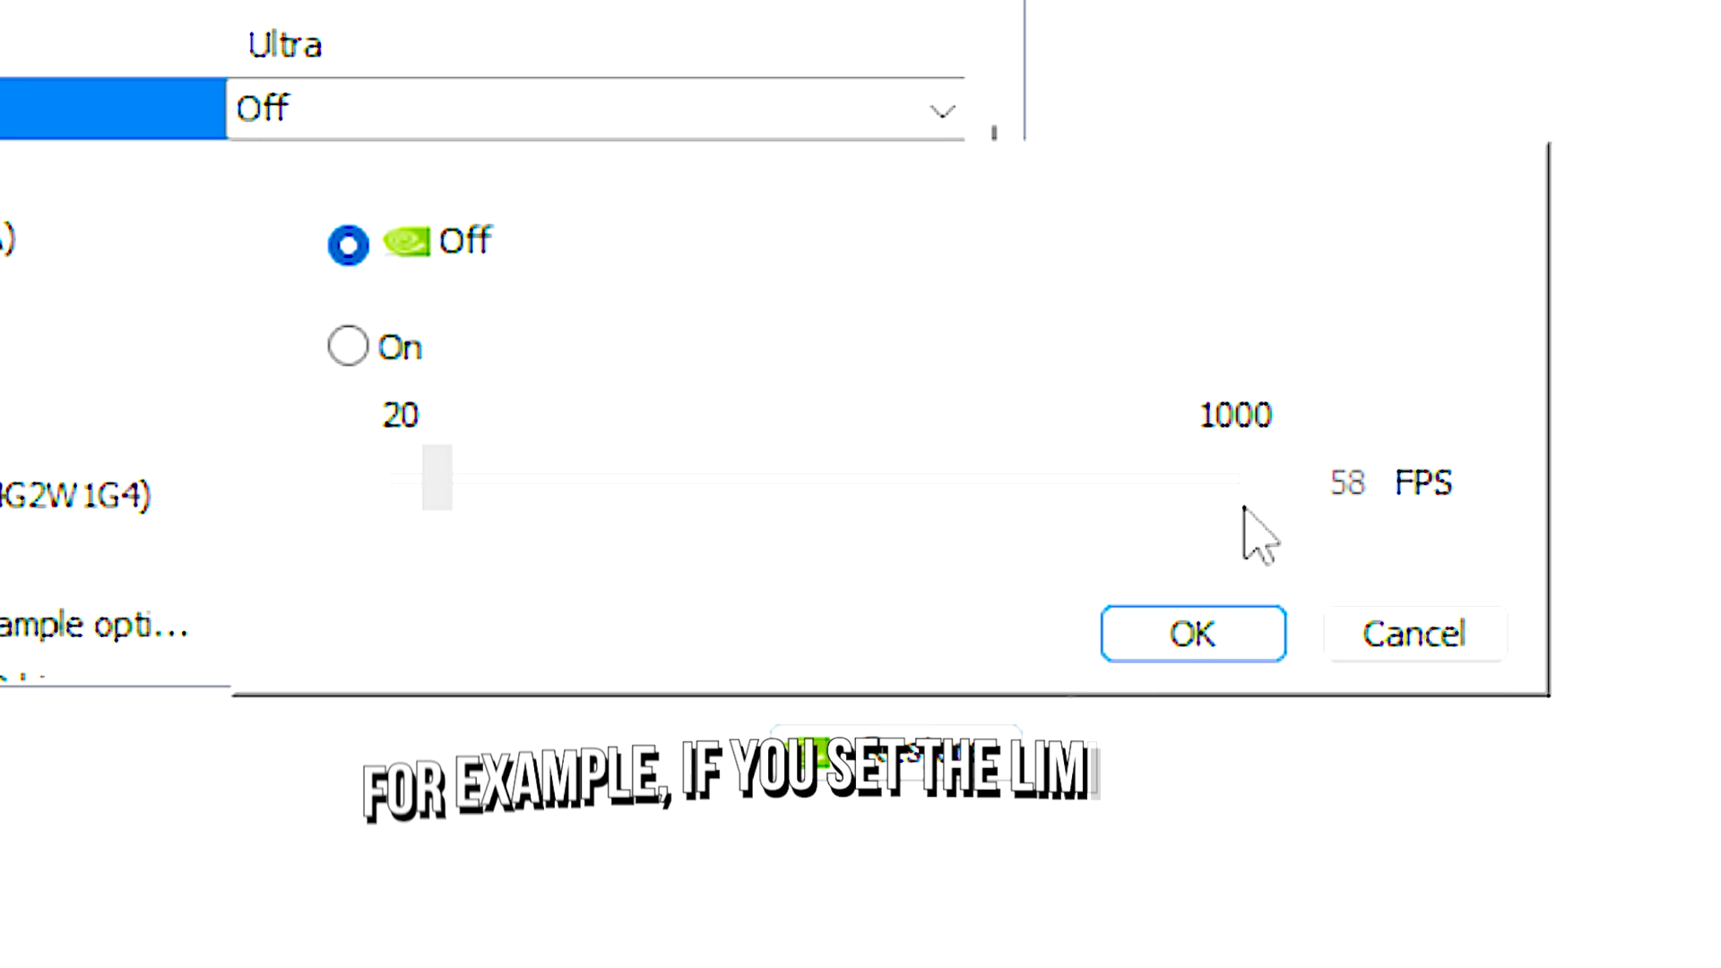
pyautogui.click(1193, 635)
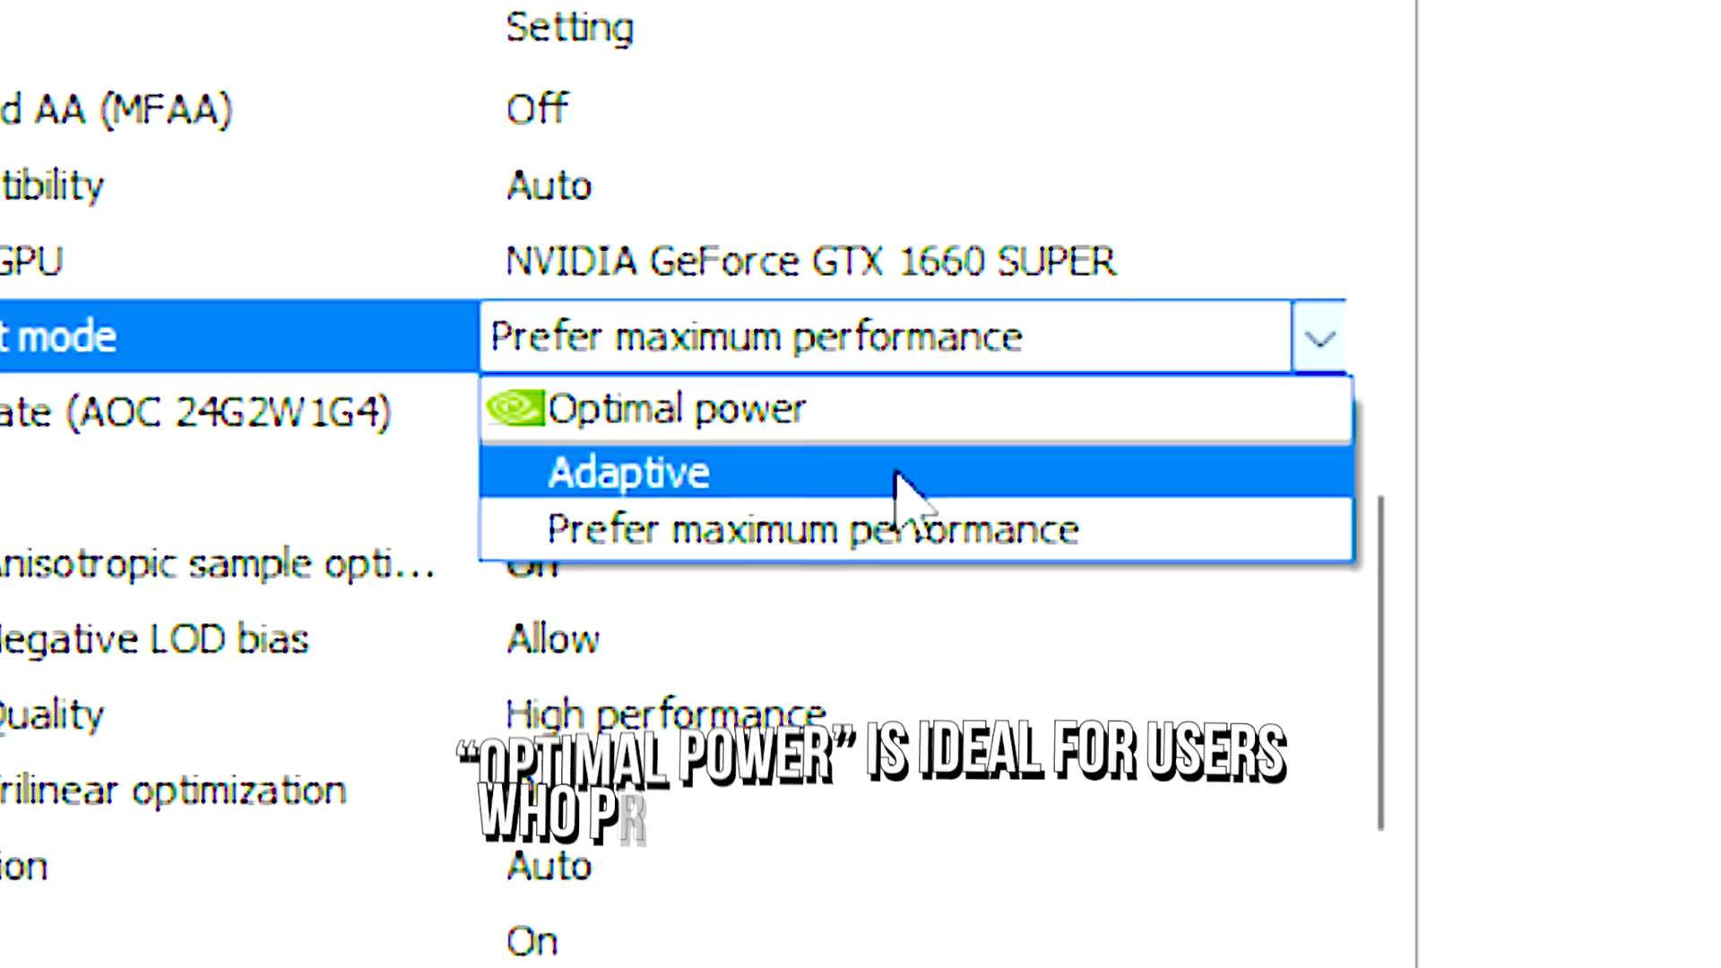
pyautogui.moveTo(657, 432)
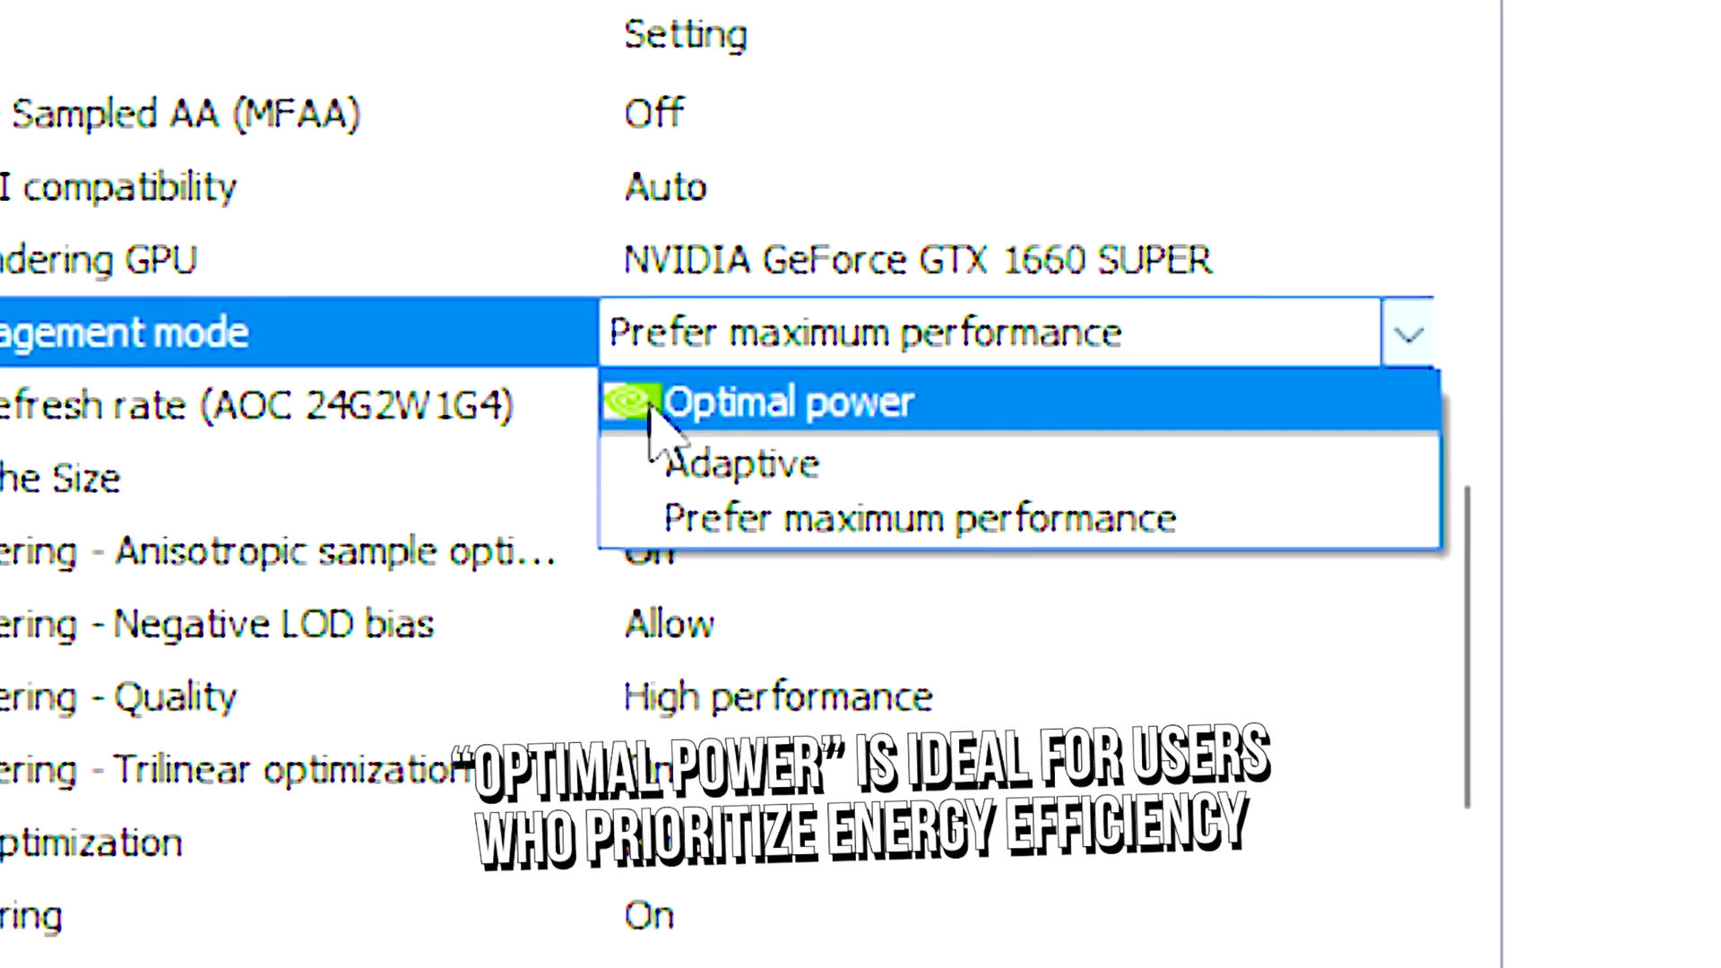